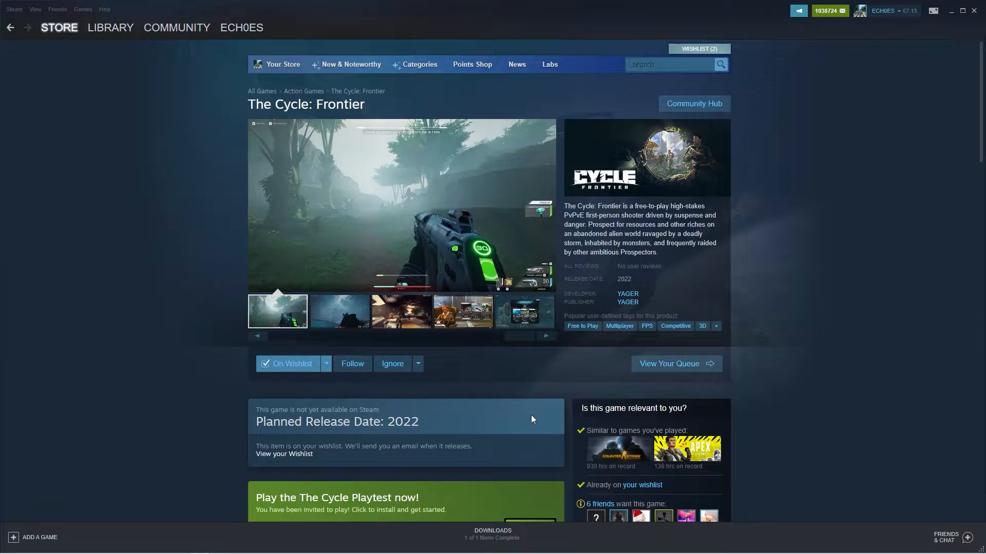
Step: View the second screenshot, a dark misty shoreline, in Steam's media viewer
click(338, 312)
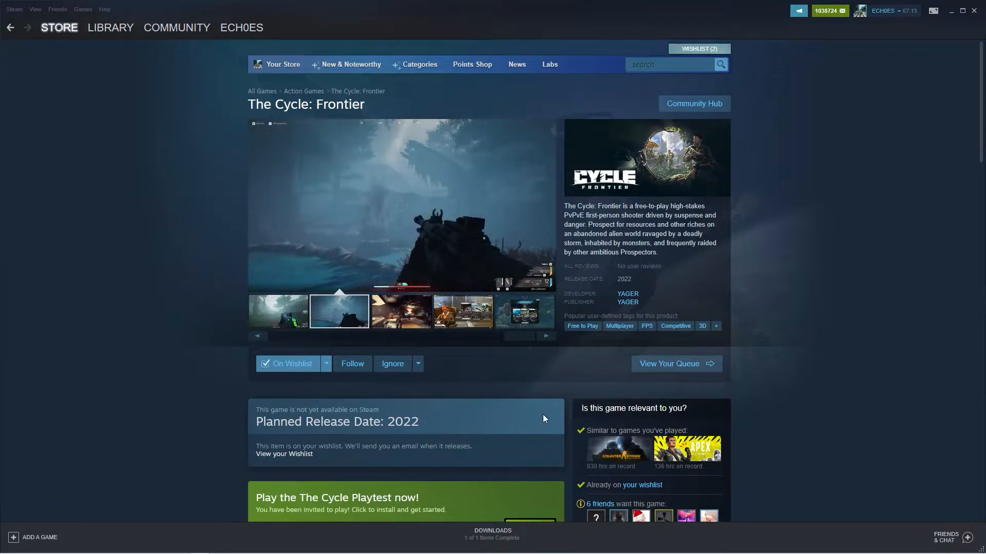
scroll(down, 3)
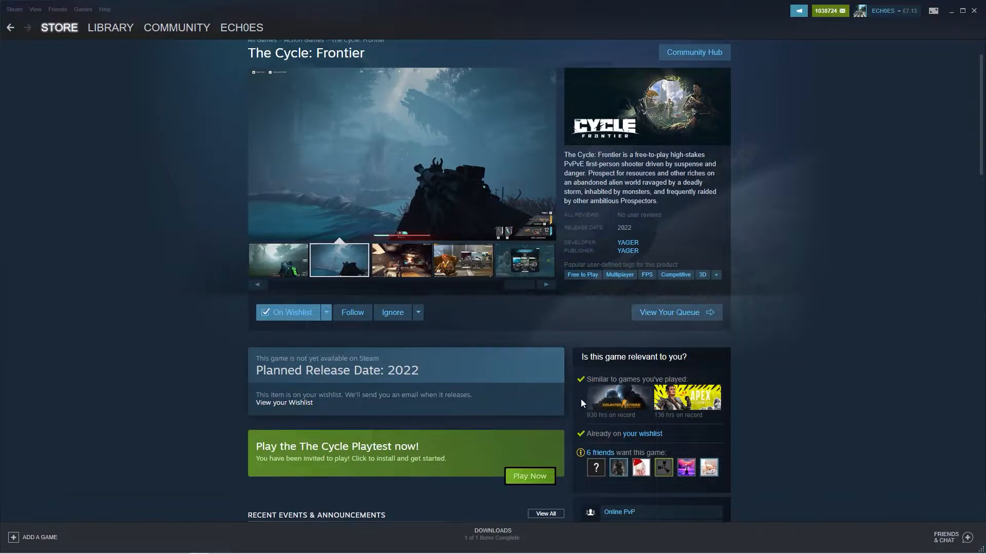
Step: Browse the third and fifth screenshots, reaching the scanner-among-red-foliage shot
click(400, 260)
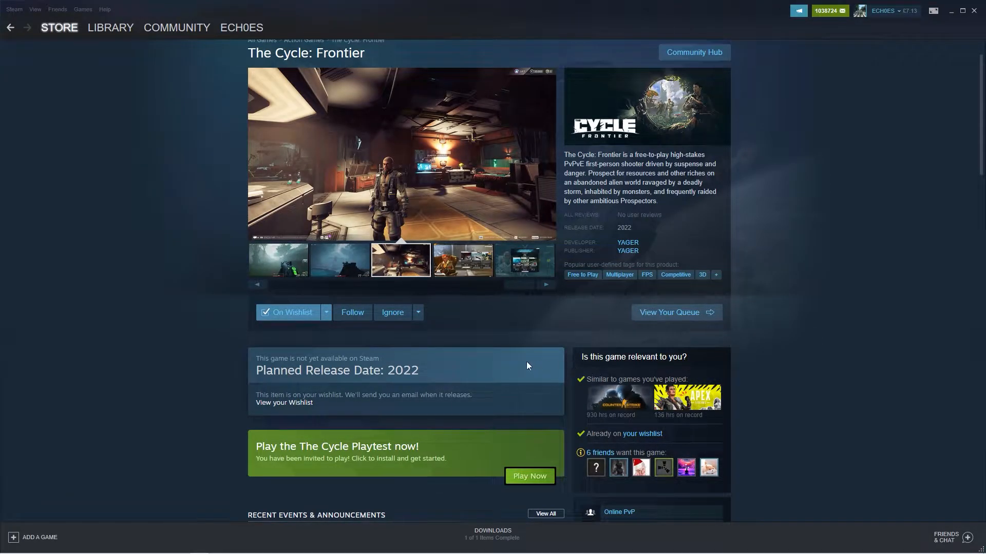
scroll(down, 3)
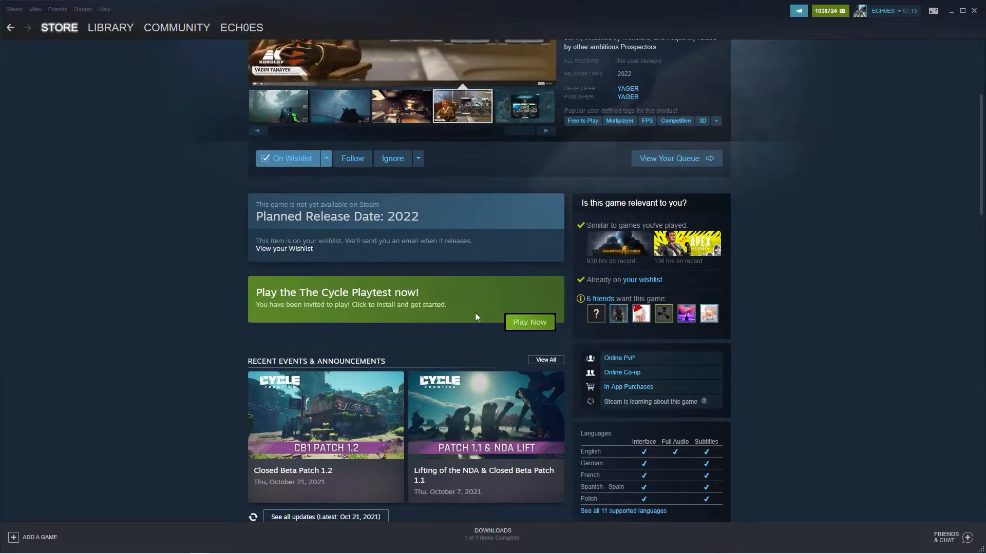
mouse_move(477, 323)
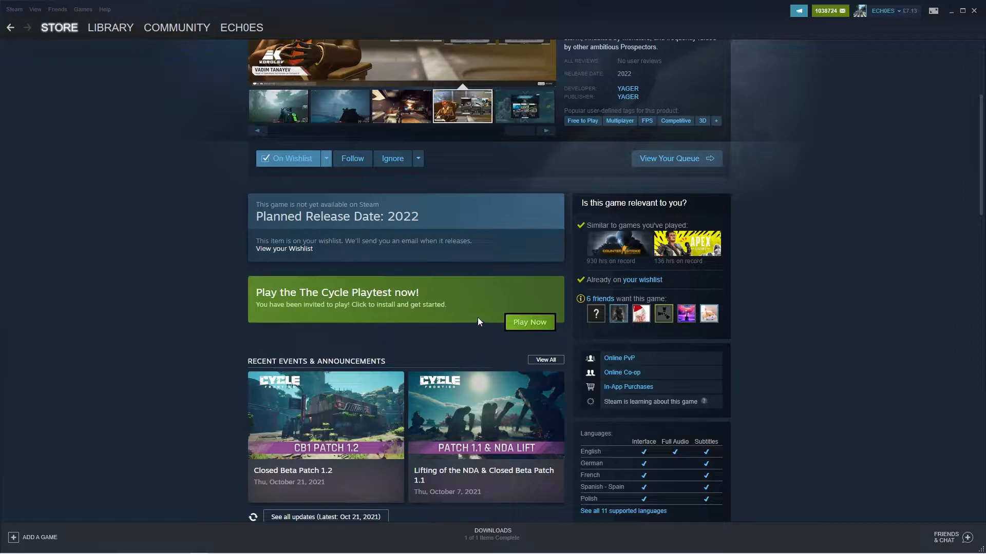
click(523, 105)
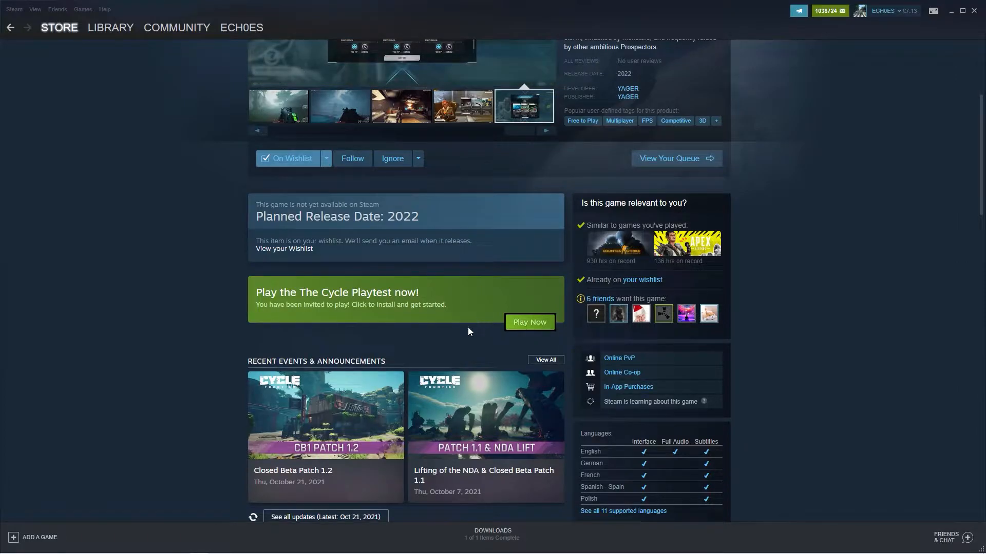
mouse_move(513, 394)
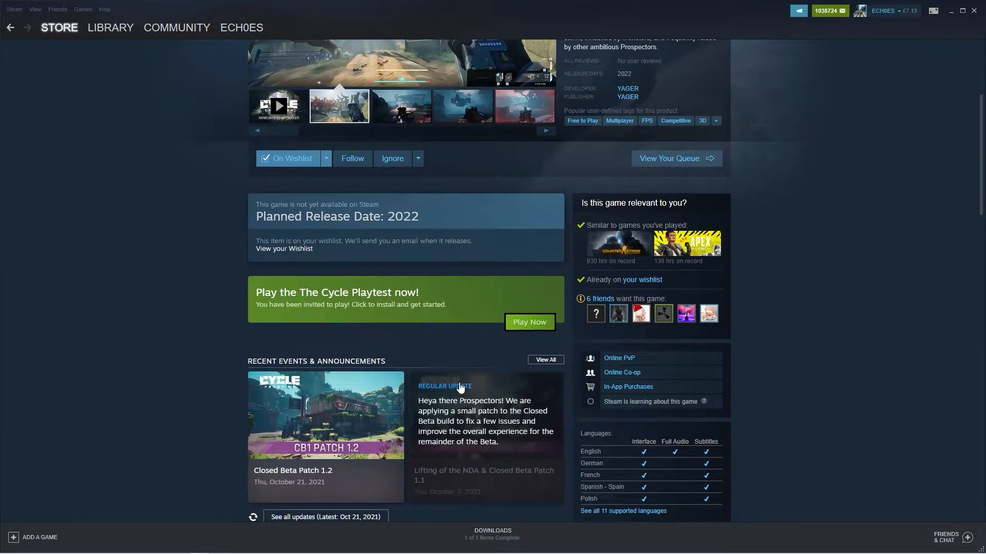
scroll(up, 3)
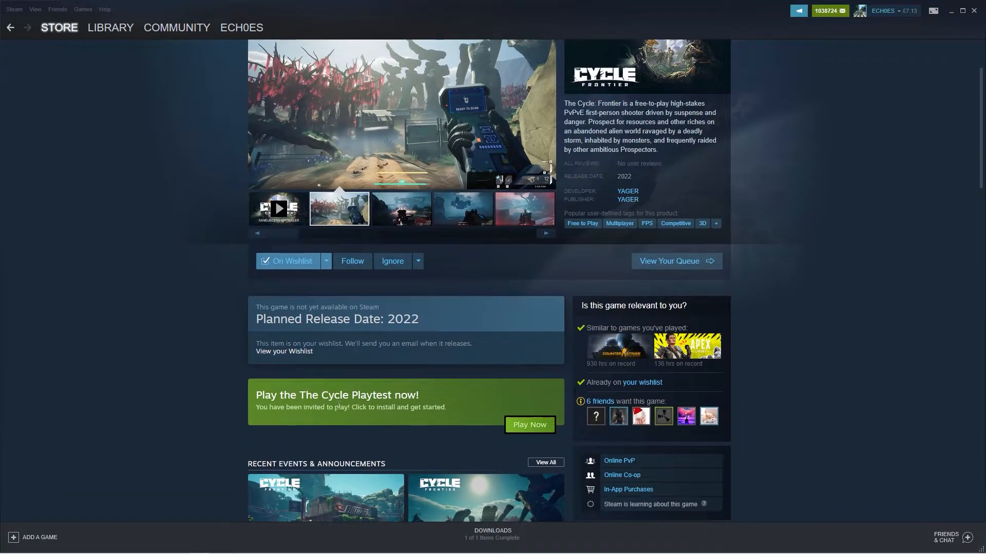
click(401, 209)
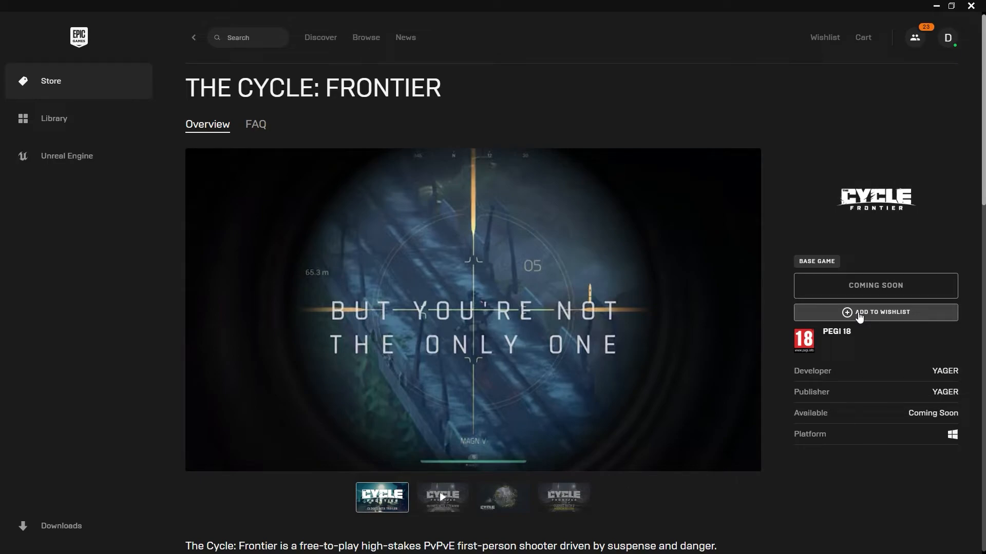
Step: Add The Cycle: Frontier to the Epic wishlist
click(874, 313)
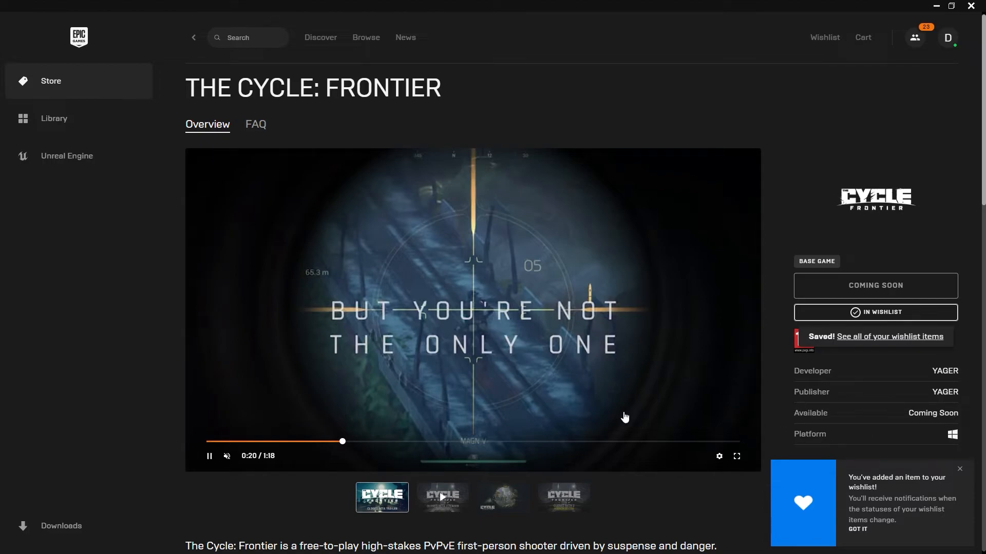
mouse_move(561, 423)
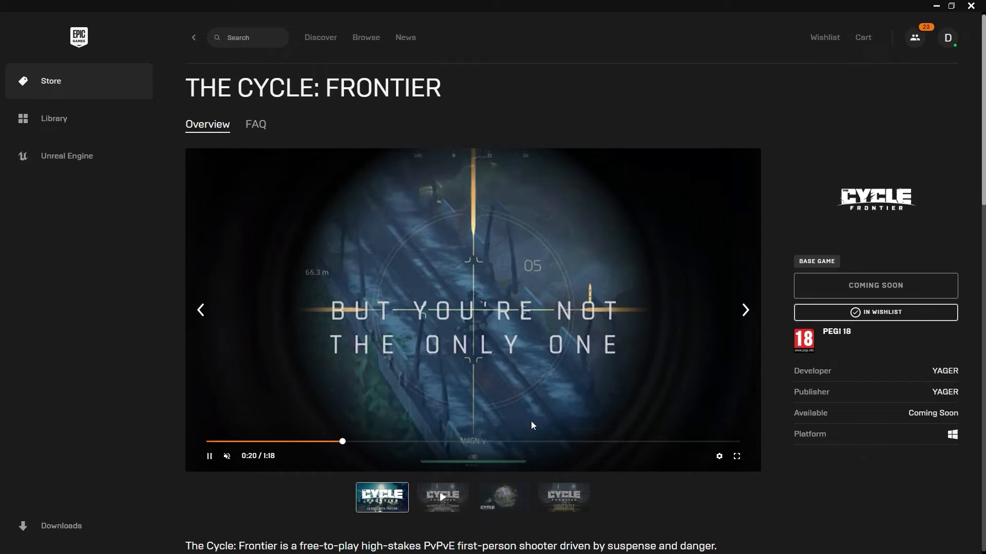
mouse_move(473, 386)
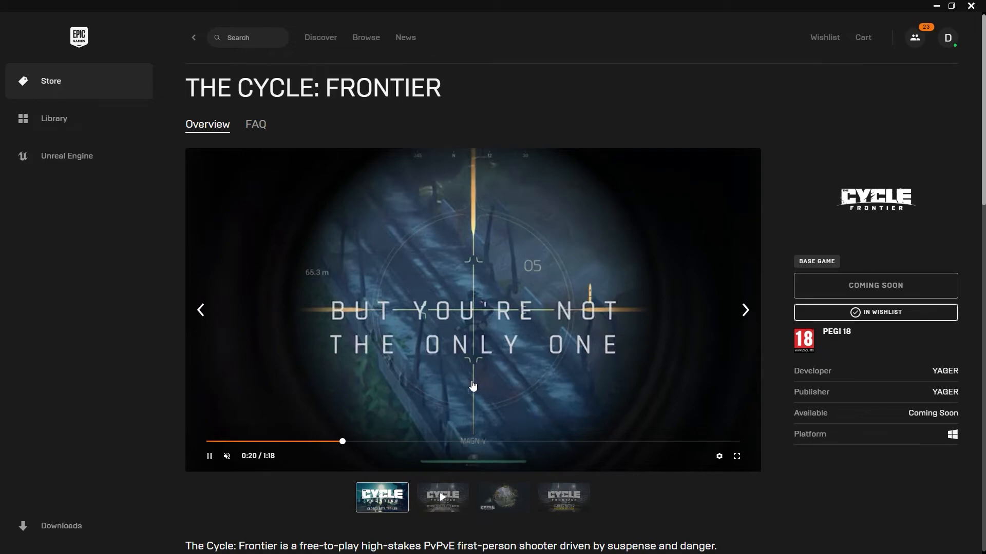
mouse_move(353, 383)
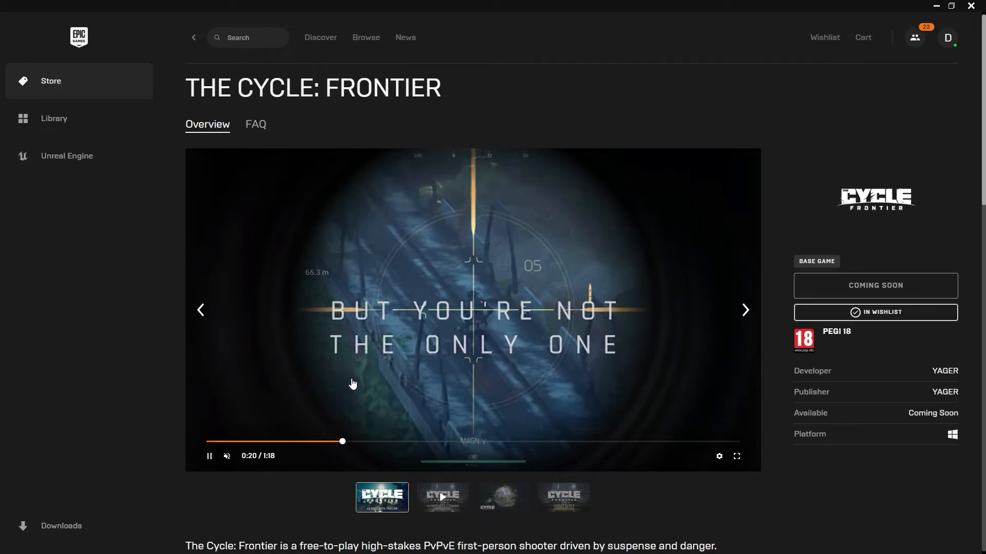